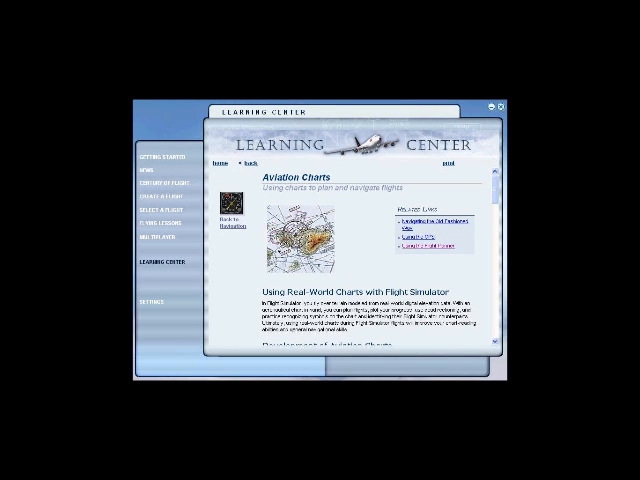
- Scroll the Aviation Charts article down to the GPS viewing instructions with the radio stack image
scroll(down, 3)
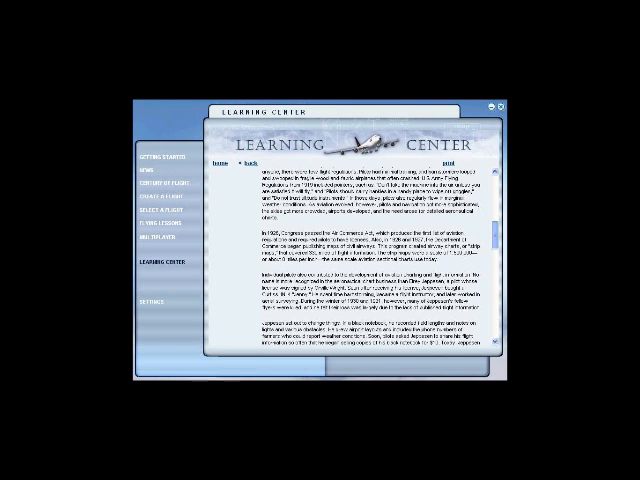
scroll(down, 3)
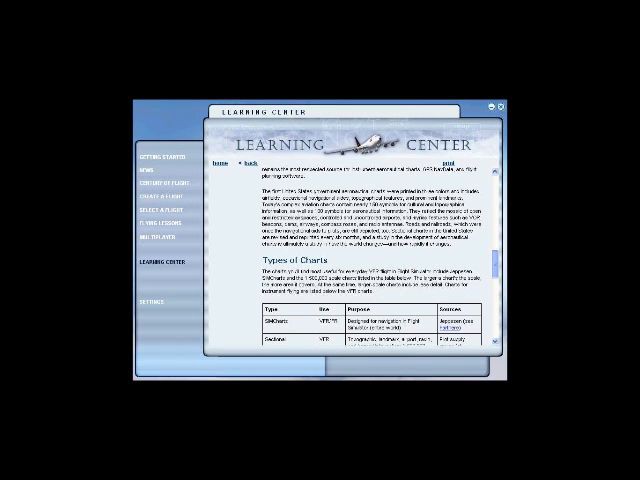
scroll(down, 3)
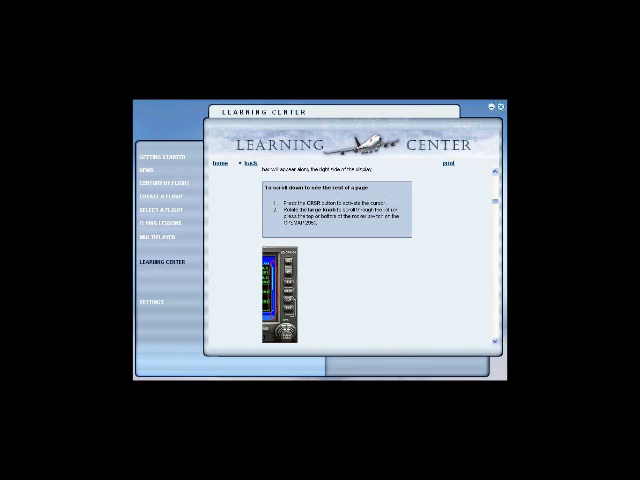
- Scroll through the Default Nav Page and Waypoint Page Group sections to the abbreviation table
scroll(down, 3)
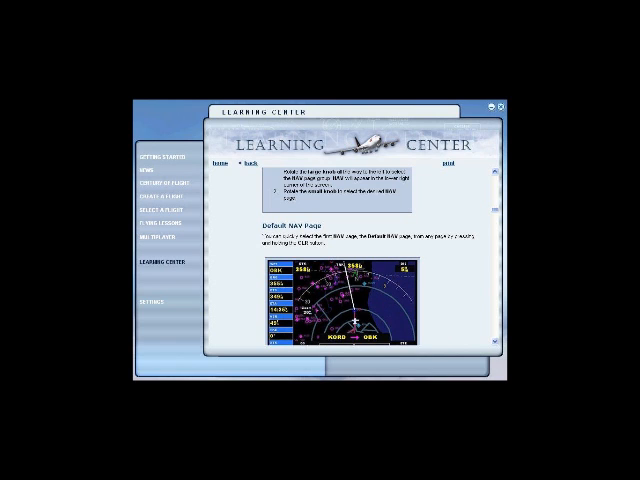
scroll(down, 3)
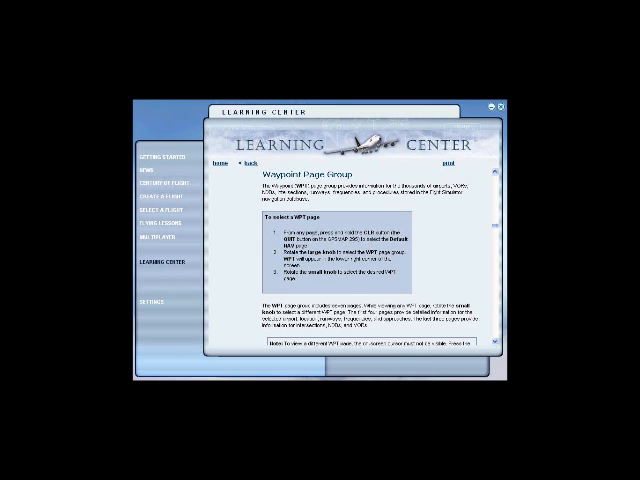
scroll(down, 3)
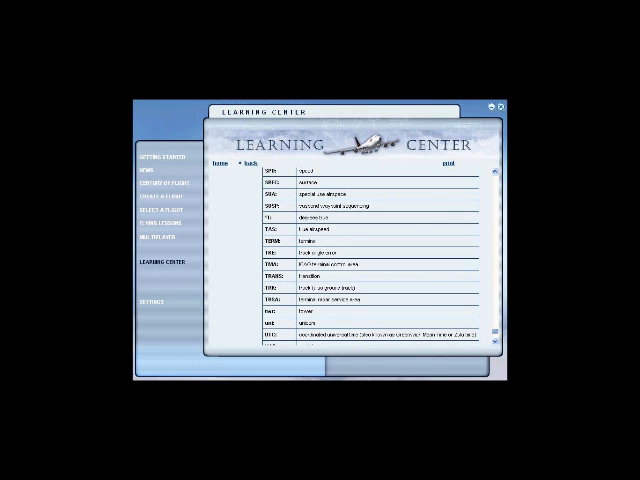
- Scroll past the GPS reference tables to reach the Pilotage: Following the Landmarks article
scroll(down, 3)
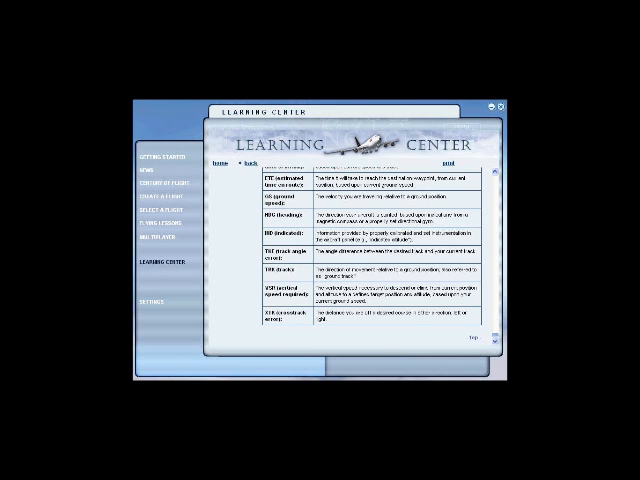
scroll(down, 3)
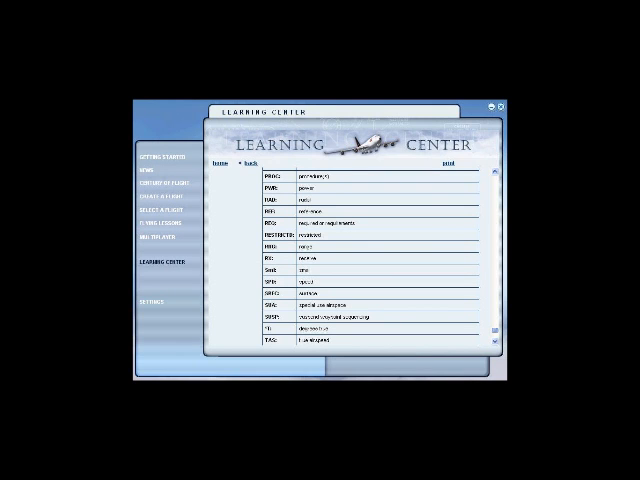
scroll(up, 3)
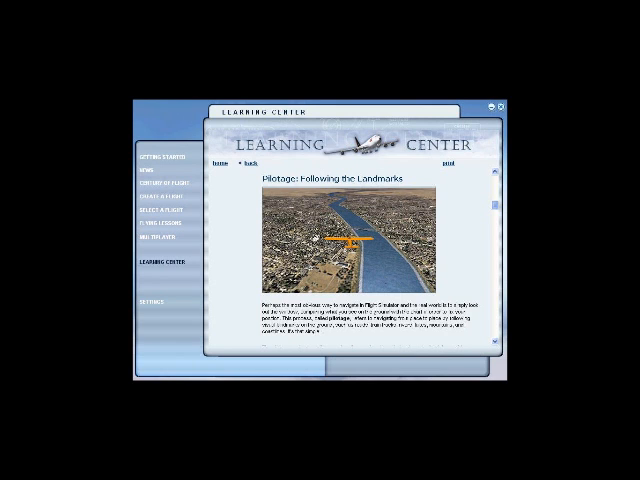
- Scroll through Reading the Chart and Dead Reckoning to the Navigating with a Compass article
scroll(down, 3)
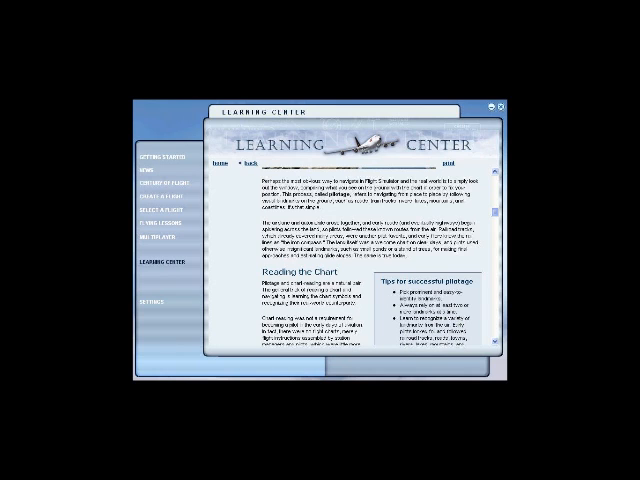
scroll(down, 3)
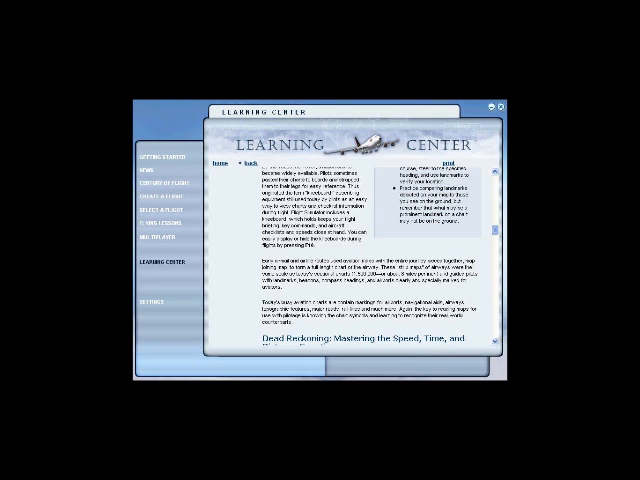
scroll(down, 3)
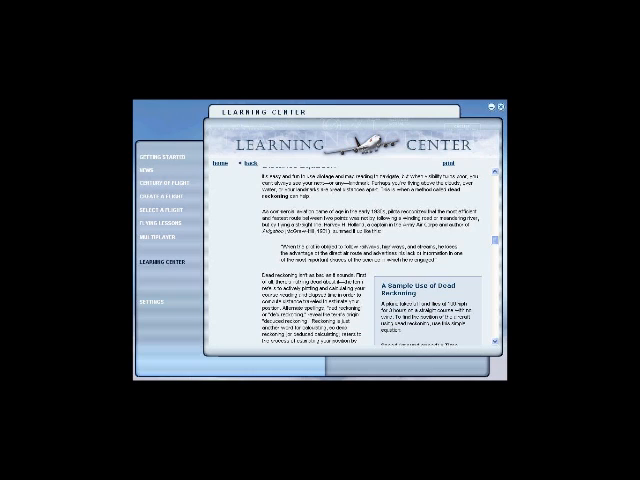
scroll(down, 3)
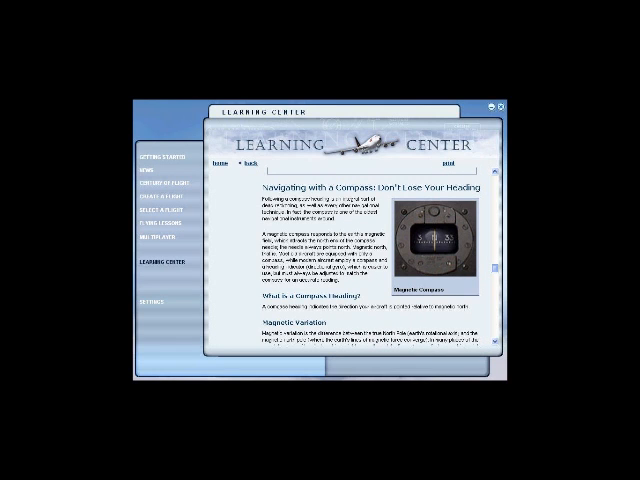
- Scroll the compass navigation article to its end and reach Navigation Necessities
scroll(down, 3)
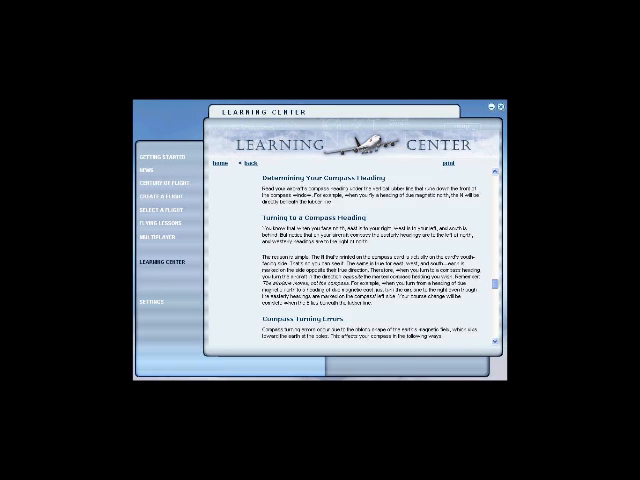
scroll(down, 3)
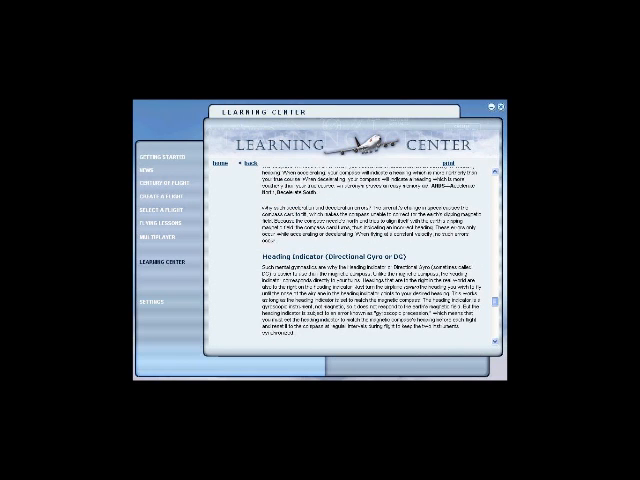
scroll(down, 3)
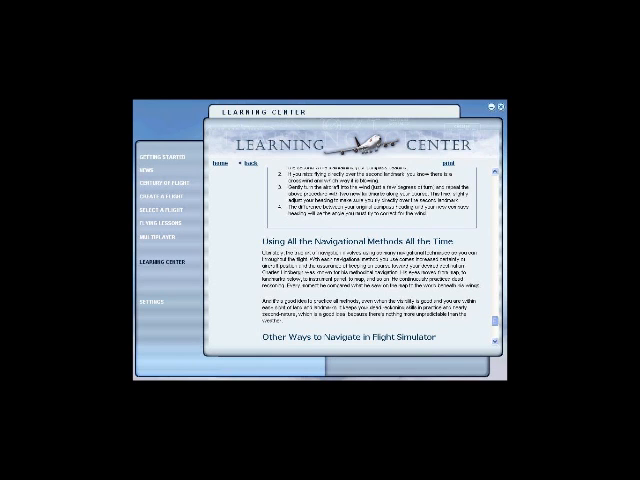
scroll(down, 3)
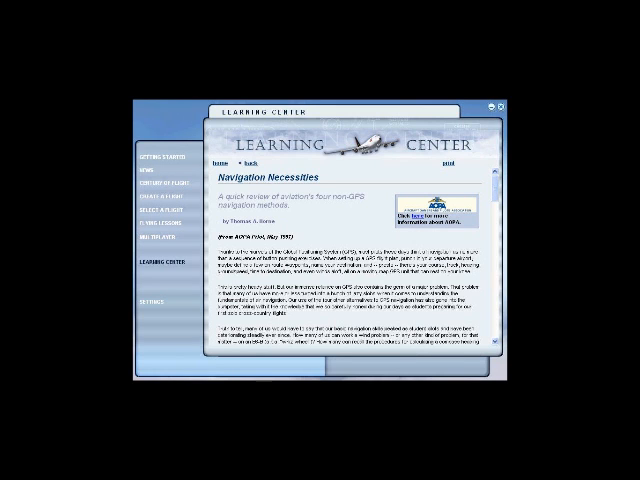
scroll(down, 3)
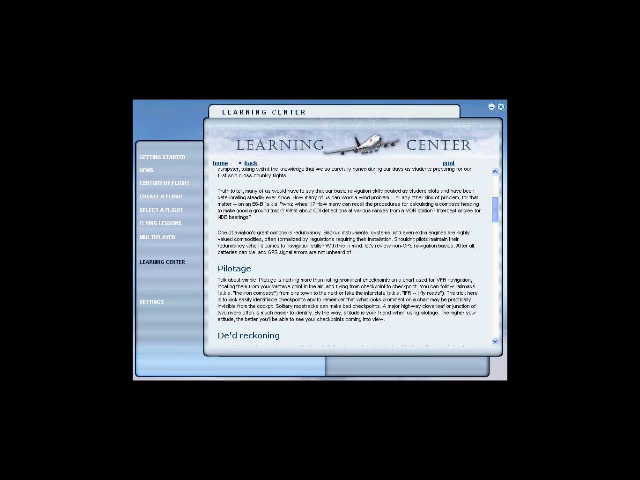
scroll(down, 3)
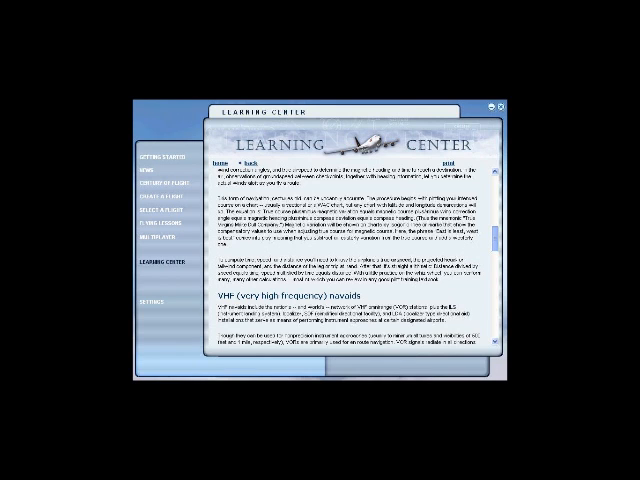
scroll(down, 3)
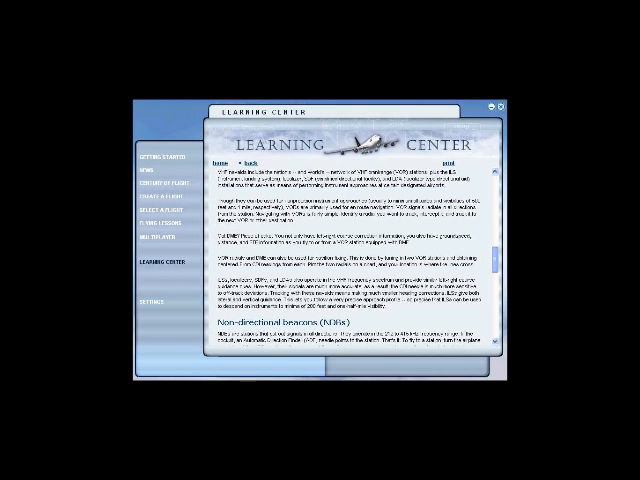
scroll(down, 3)
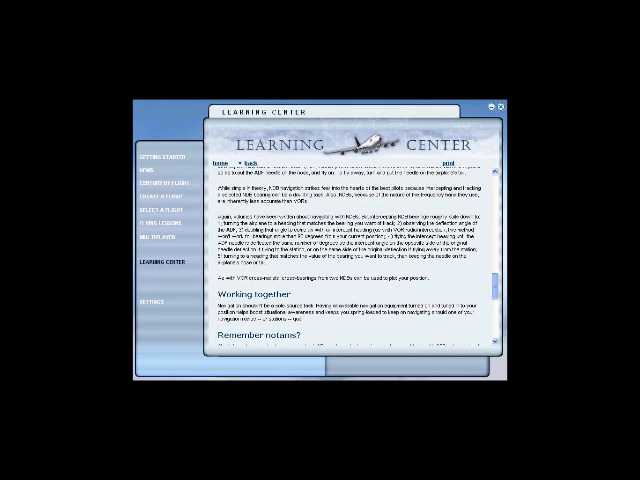
scroll(down, 3)
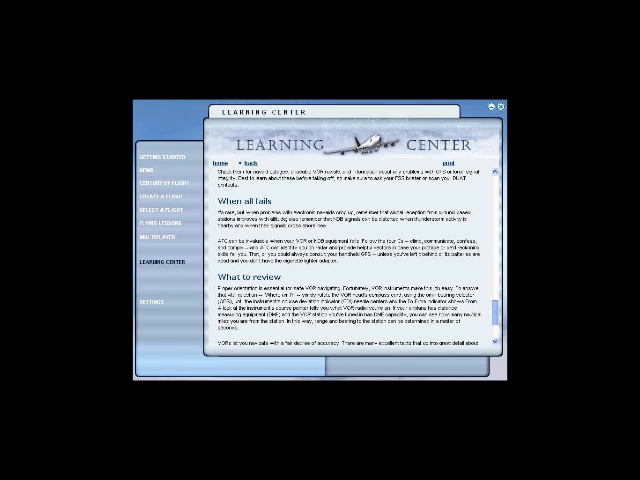
scroll(down, 3)
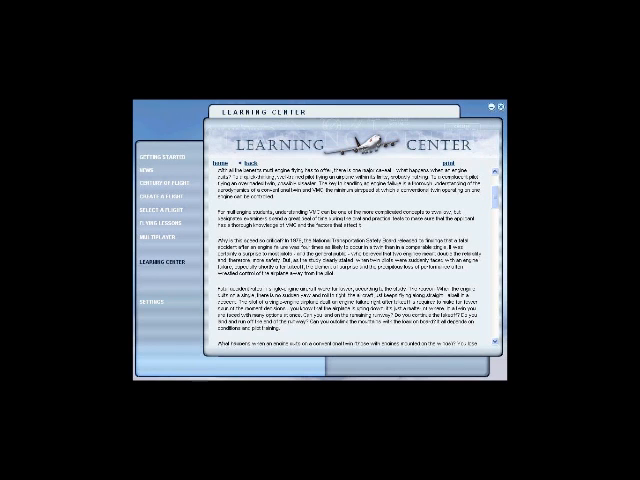
scroll(down, 3)
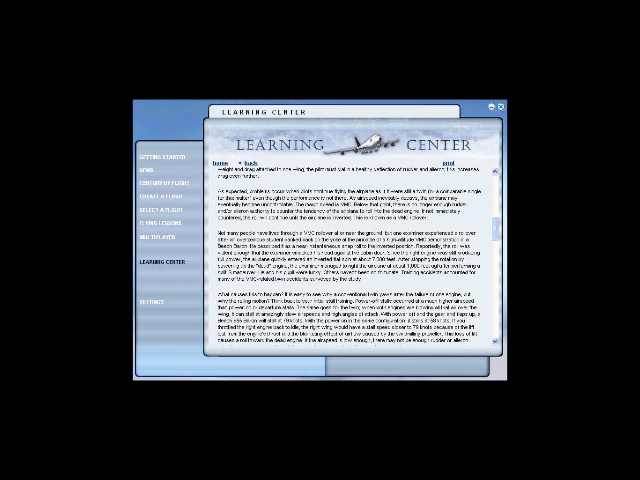
scroll(down, 3)
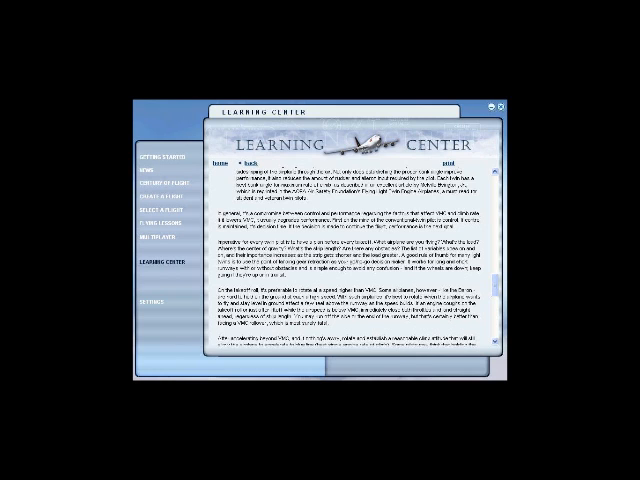
scroll(down, 3)
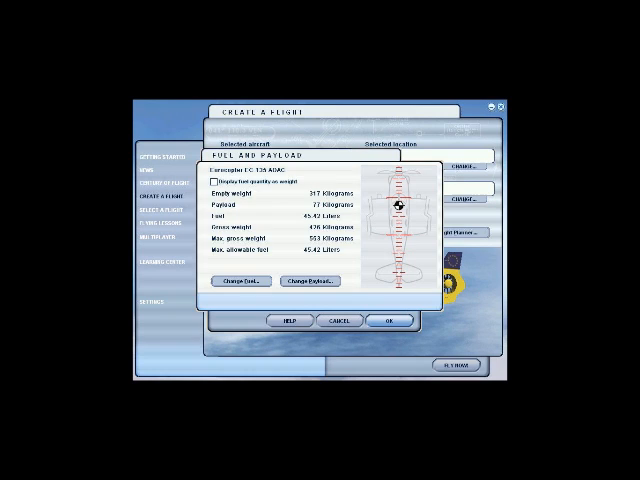
- Accept fuel and payload, review the Systems and Radios failure tabs, and close Failures
click(312, 280)
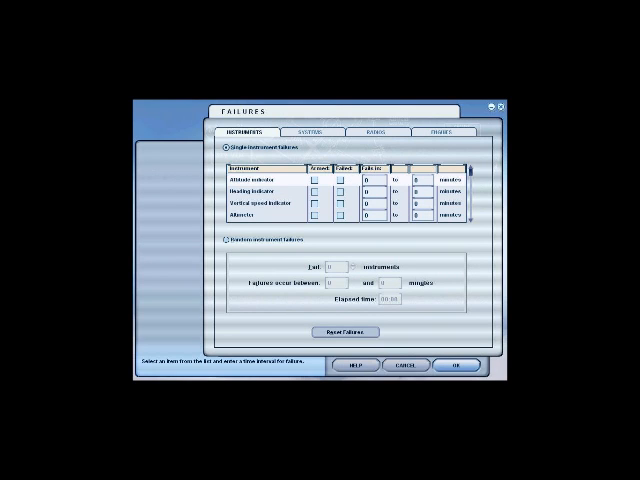
click(320, 132)
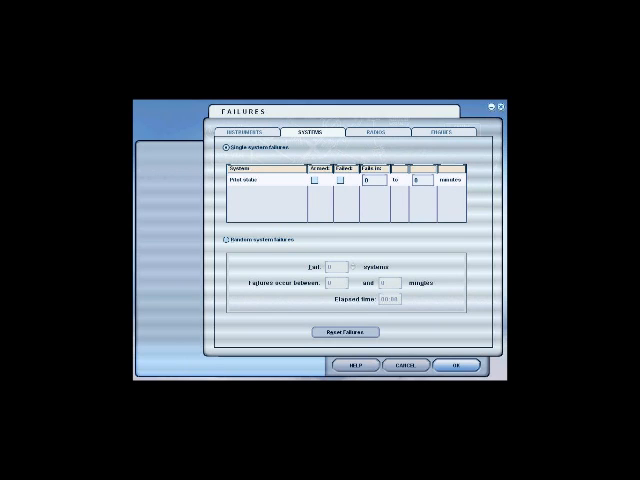
click(382, 132)
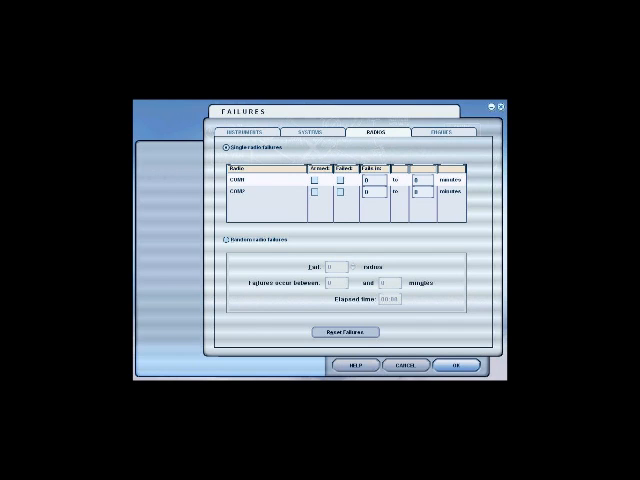
click(440, 132)
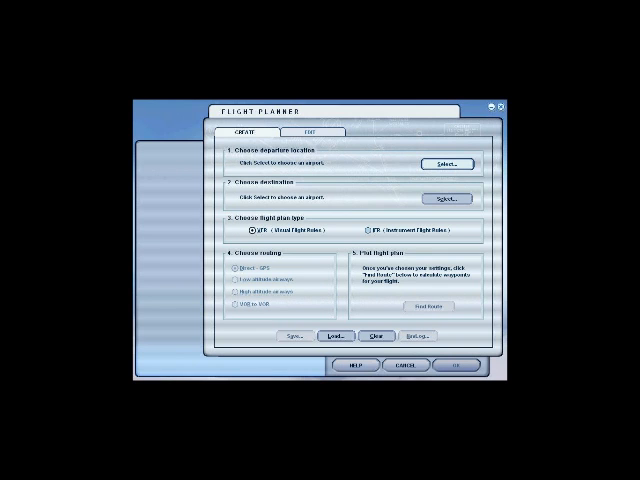
- View the flight plan on the Flight Planner map, then close the planner
click(302, 132)
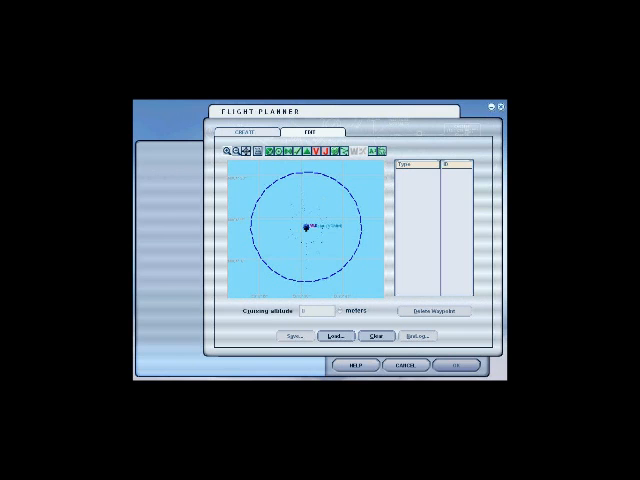
click(294, 336)
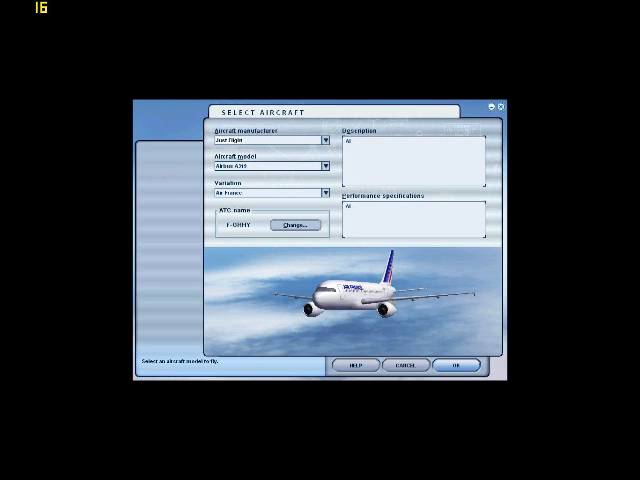
- Select the red-and-white aerobatic plane and launch the flight with Fly Now
click(456, 364)
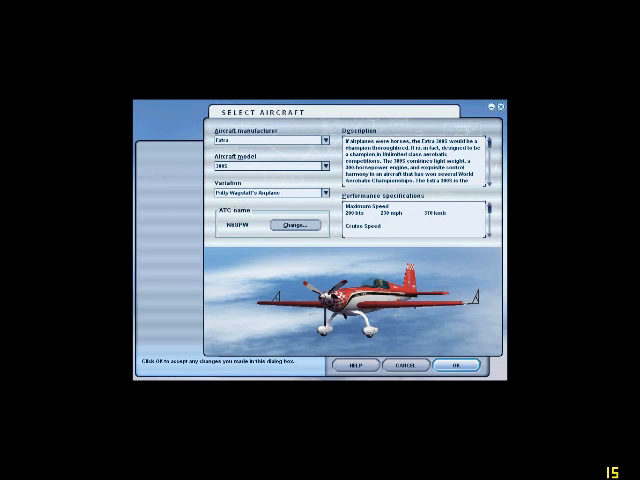
click(458, 364)
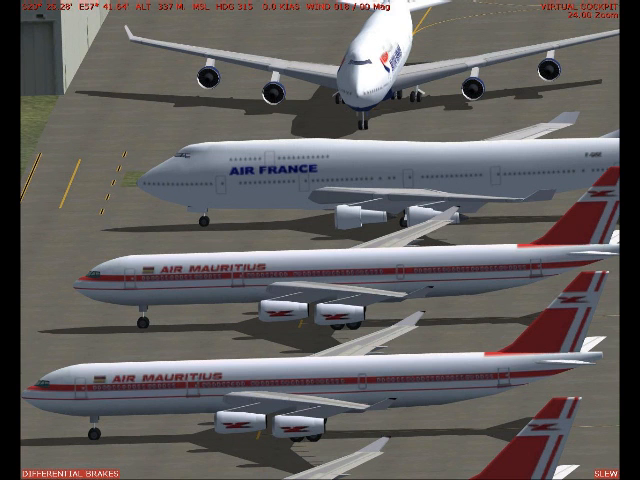